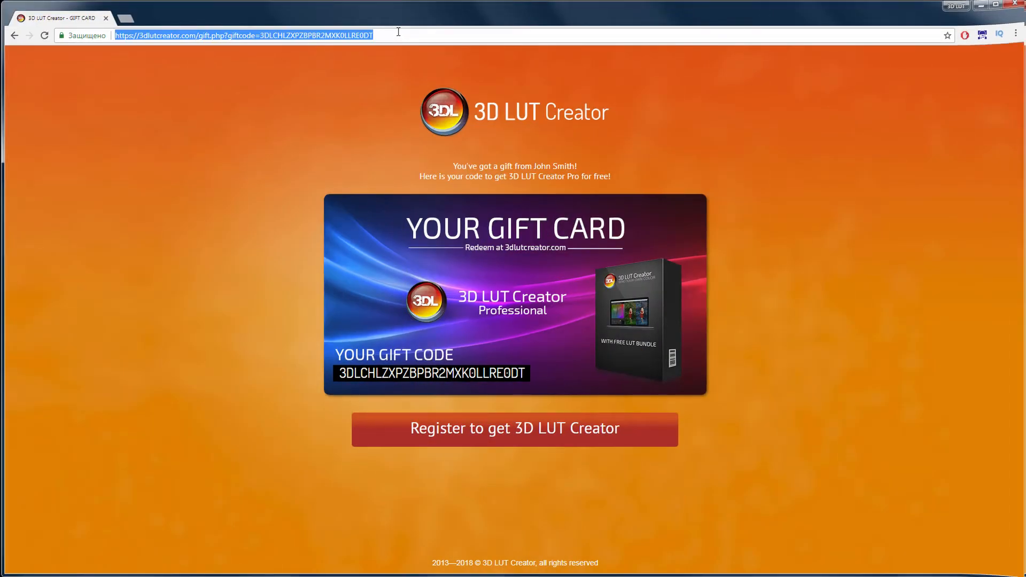
Step: Leave the gift card page for the 3dlutcreator.com/index.html home page
left_click(514, 428)
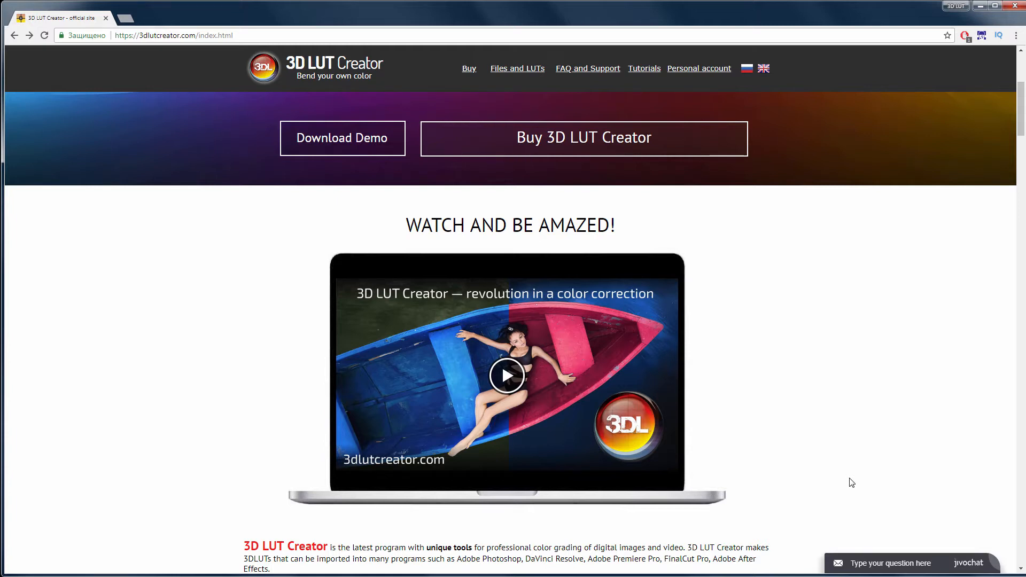
Step: Register a buyer account through the Buy 3D LUT Creator form, entering name 'Smi'
left_click(583, 138)
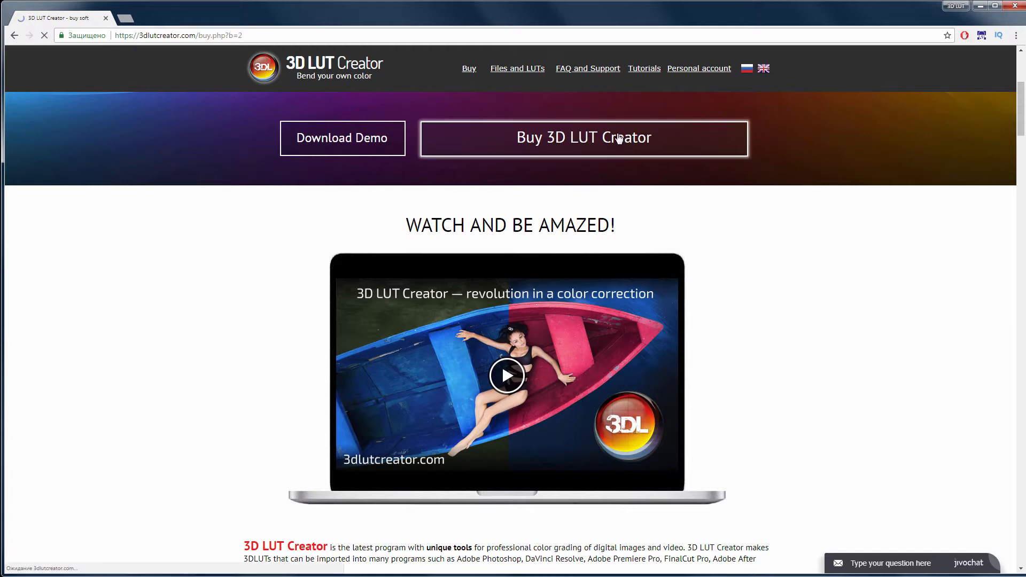
left_click(583, 138)
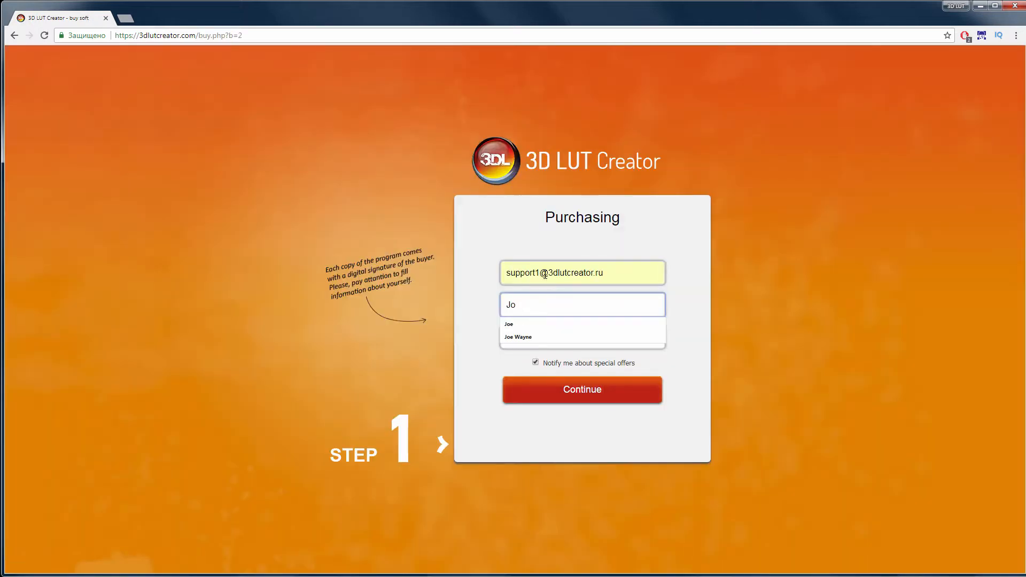
type("Smi")
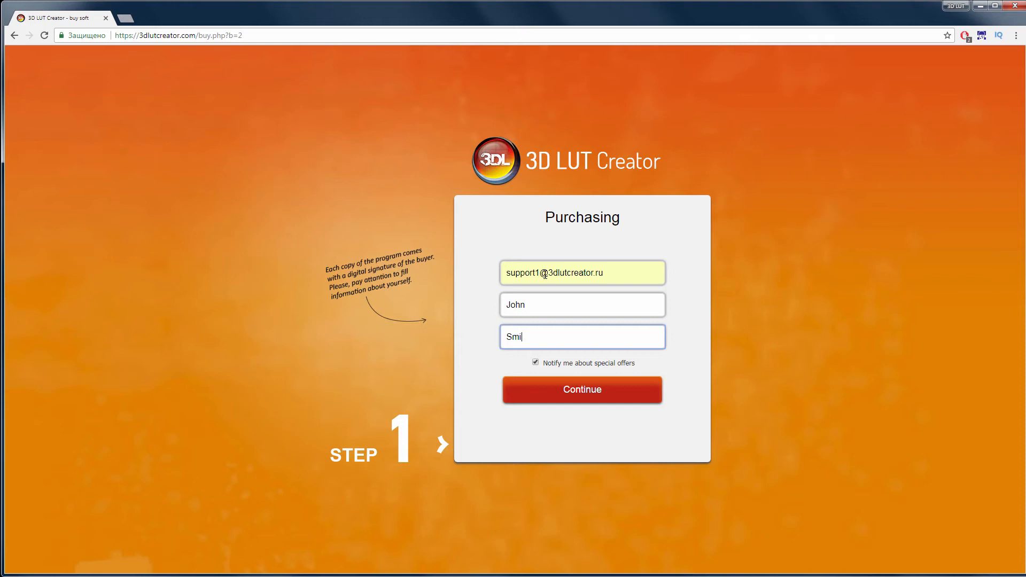
left_click(581, 390)
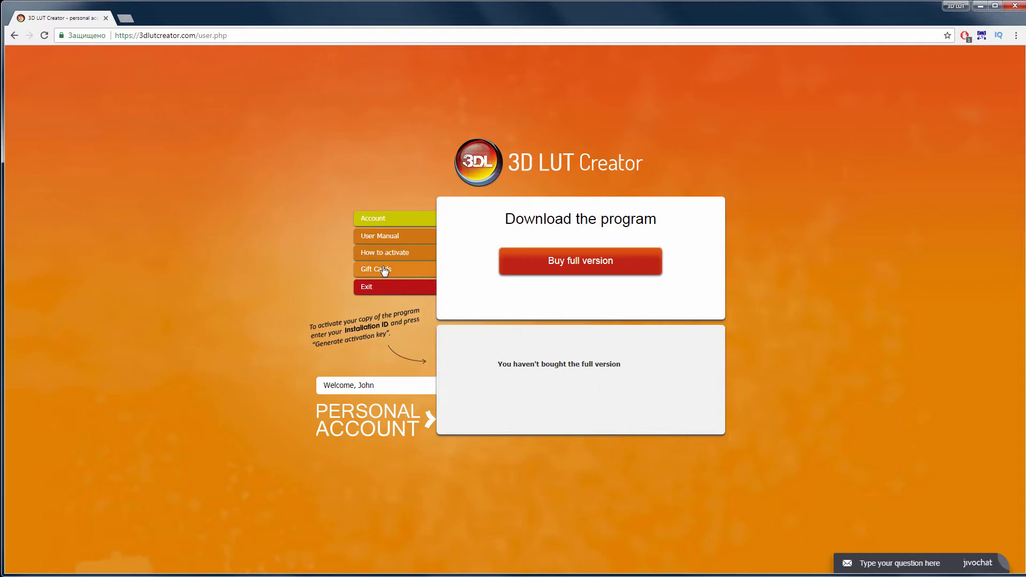
Step: Buy a $249 Professional gift card paid via PayPal, then return to the personal account
left_click(375, 269)
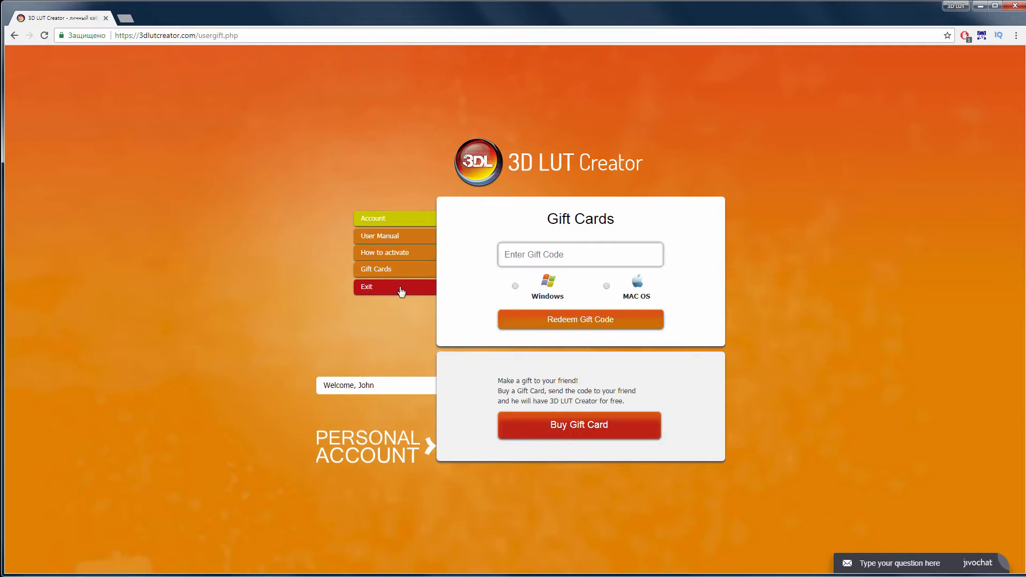
left_click(578, 425)
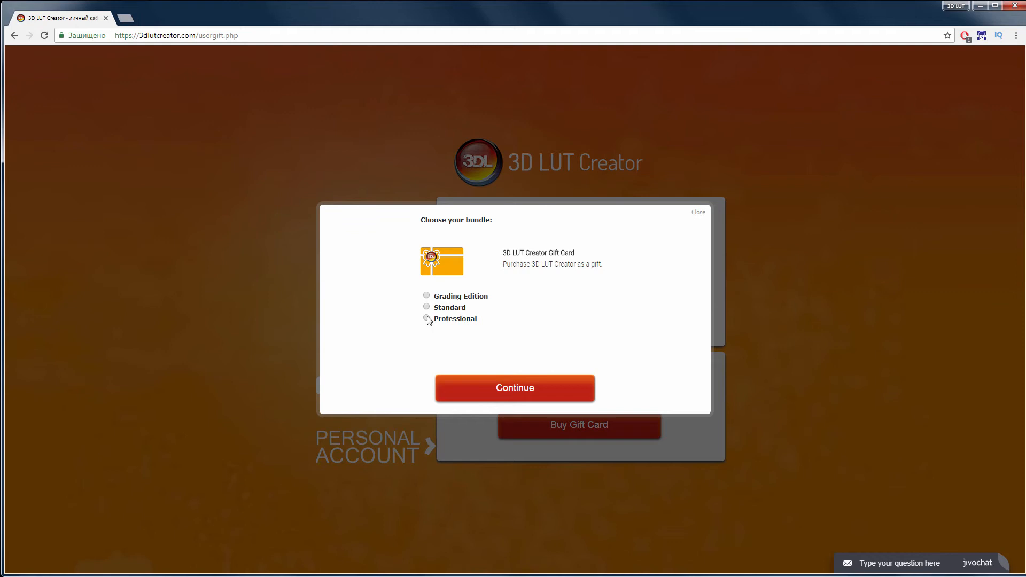
left_click(426, 319)
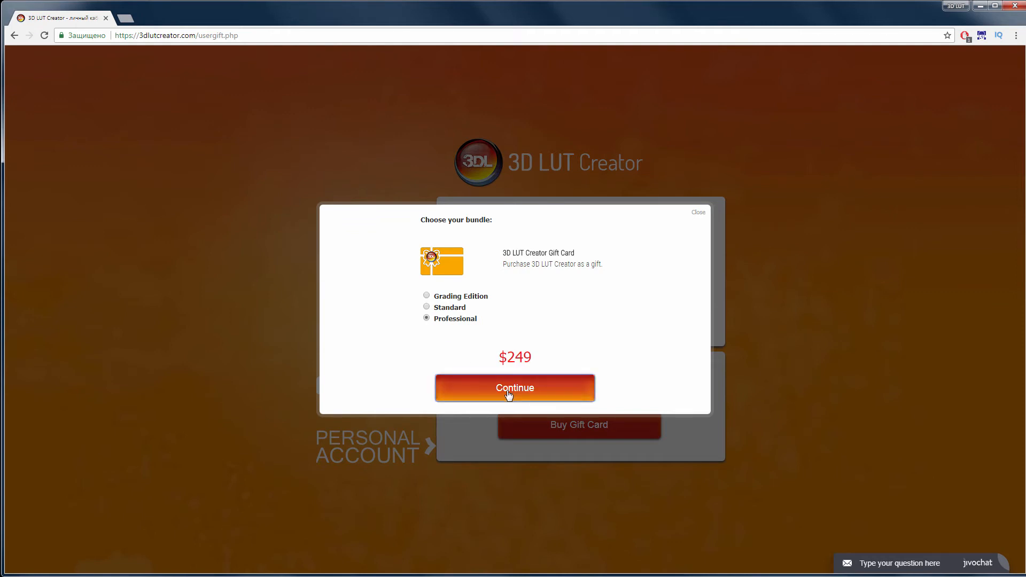
left_click(514, 387)
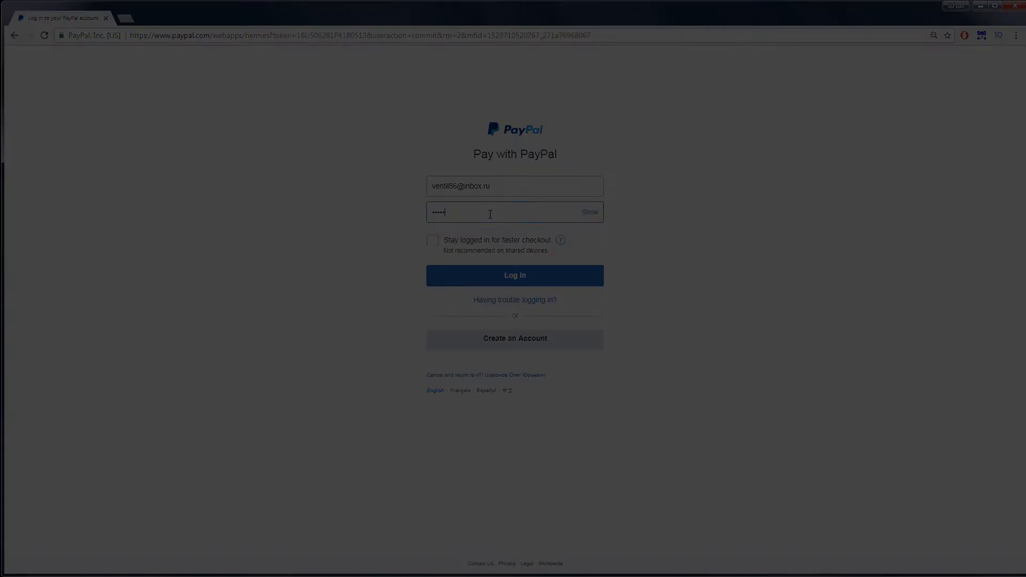
left_click(515, 274)
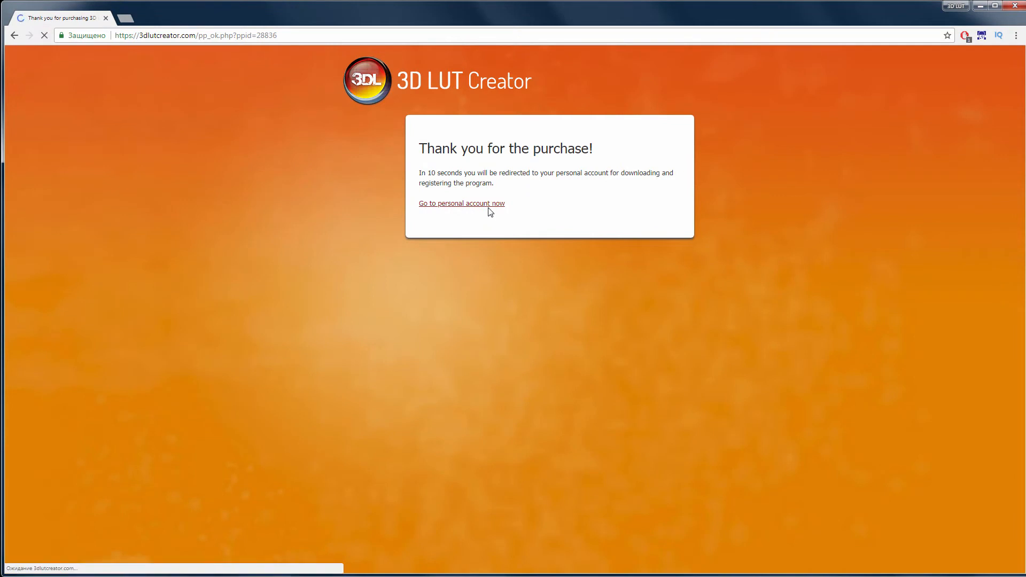
left_click(462, 203)
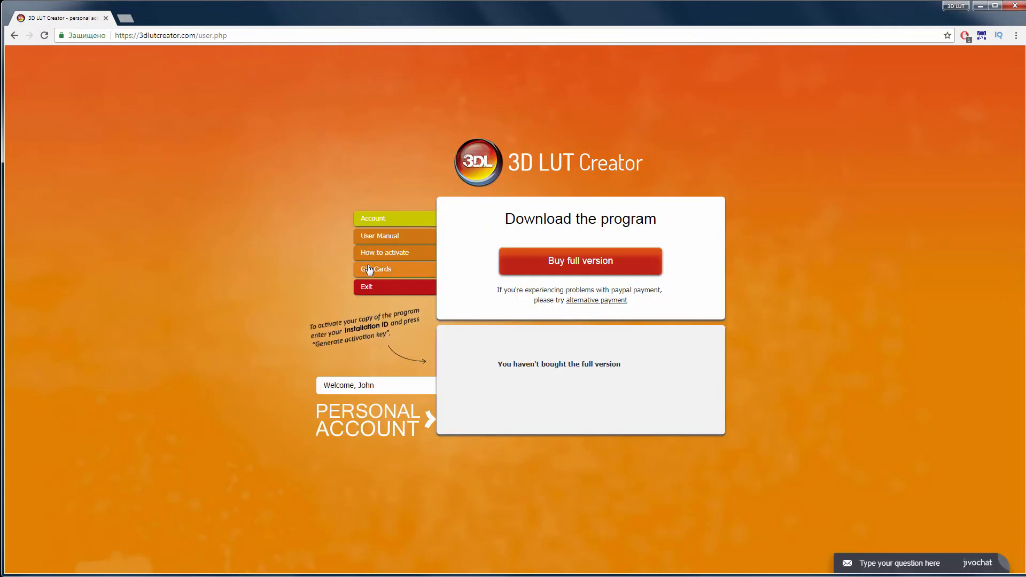
Step: Open the new Professional gift code's page from the Gift Cards table
left_click(377, 269)
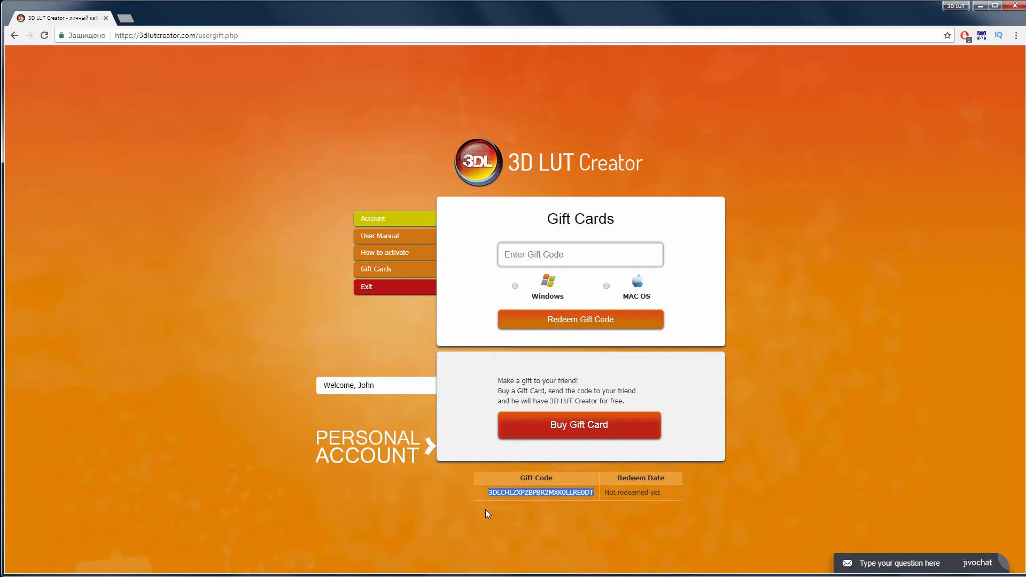
mouse_move(538, 492)
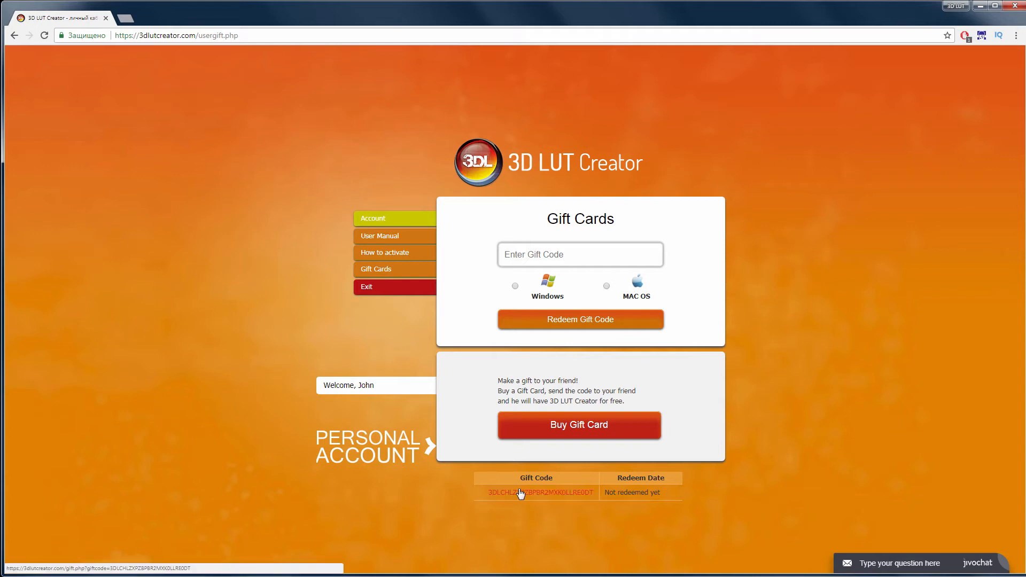
left_click(536, 492)
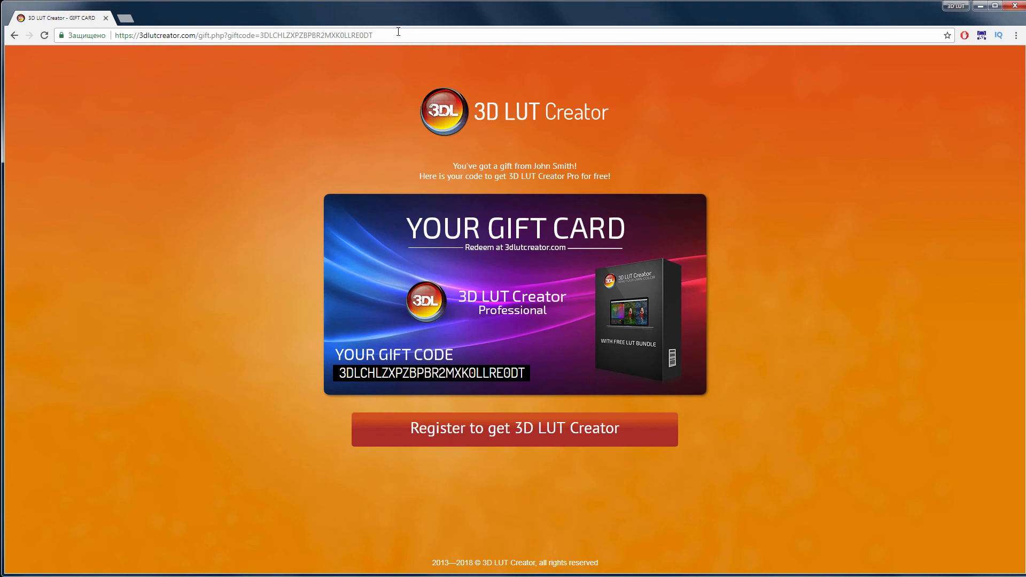
Step: Open the Register to get 3D LUT Creator form for claiming the gift
left_click(245, 36)
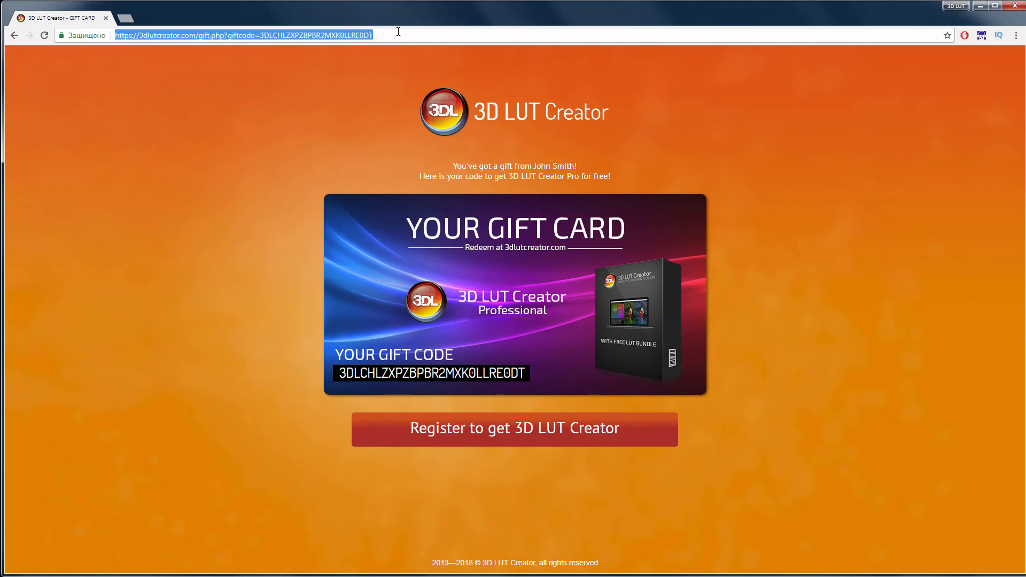
mouse_move(454, 163)
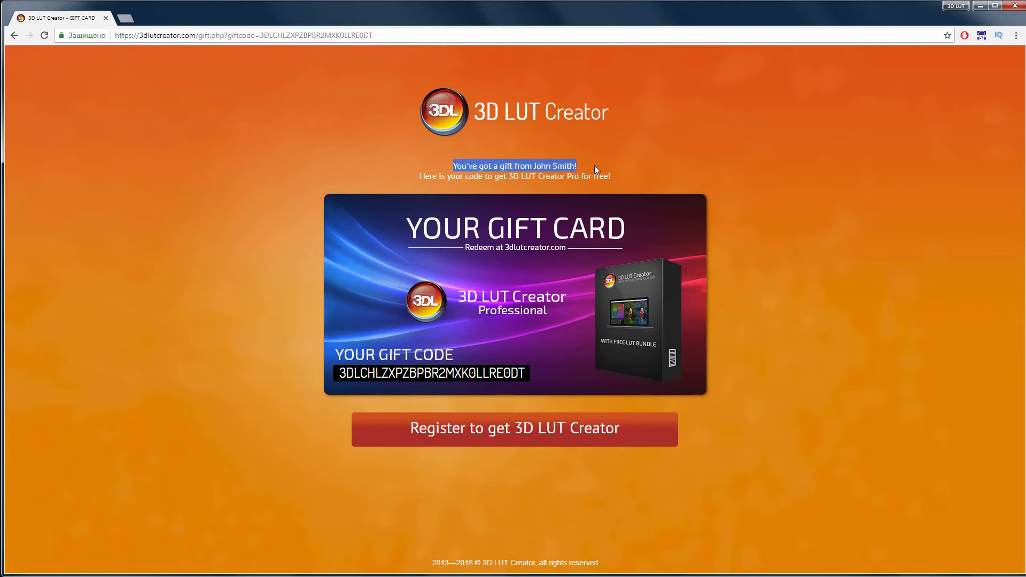
mouse_move(594, 172)
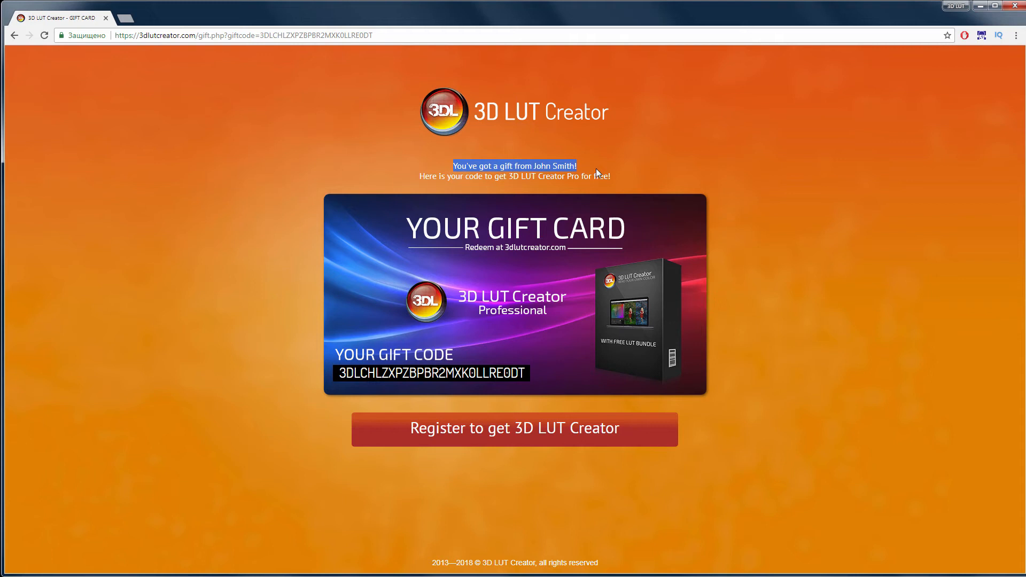
mouse_move(595, 193)
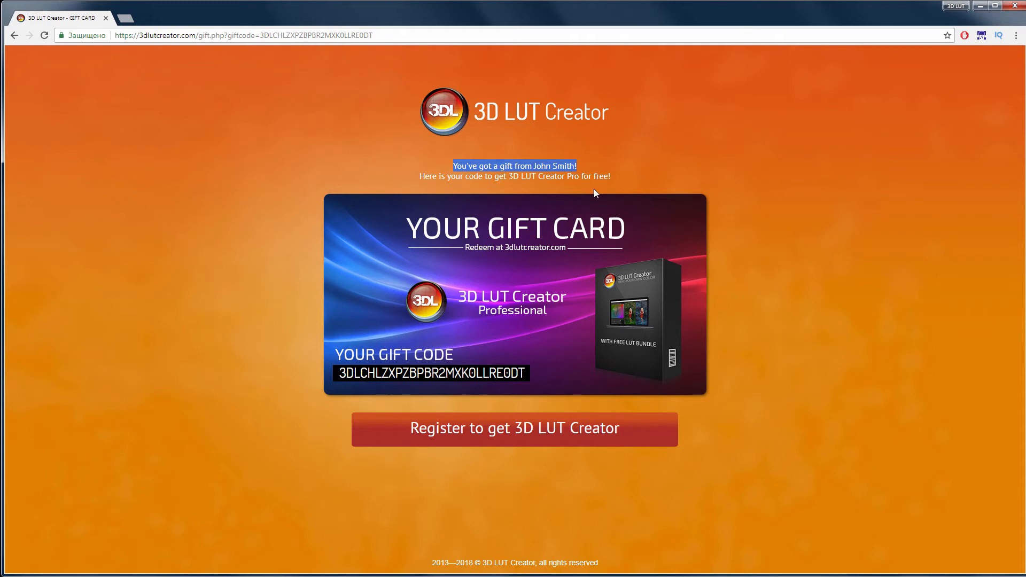
left_click(514, 428)
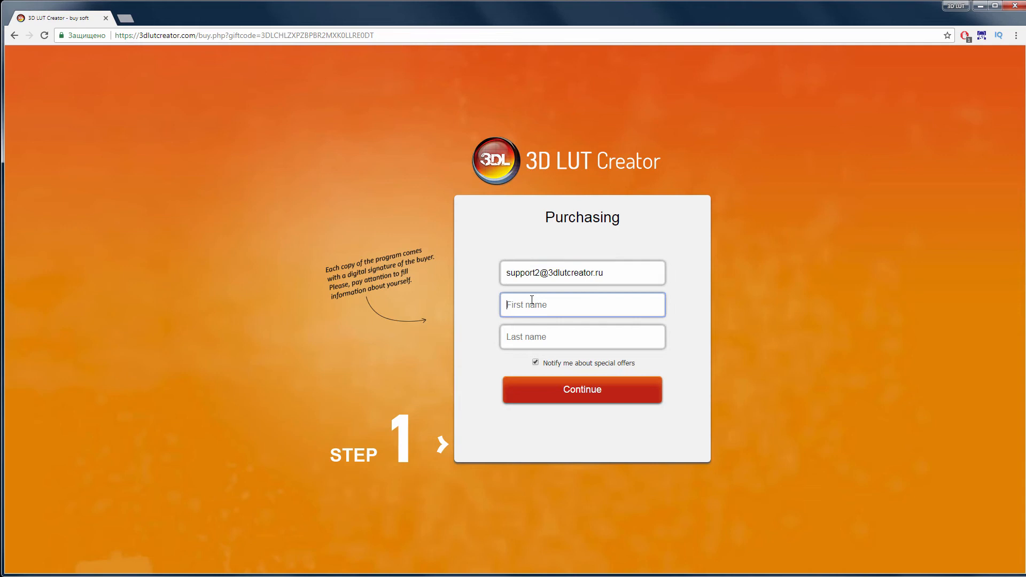
Step: Create the recipient account with name 'Sm' and reach its Gift Cards page
type("Sm")
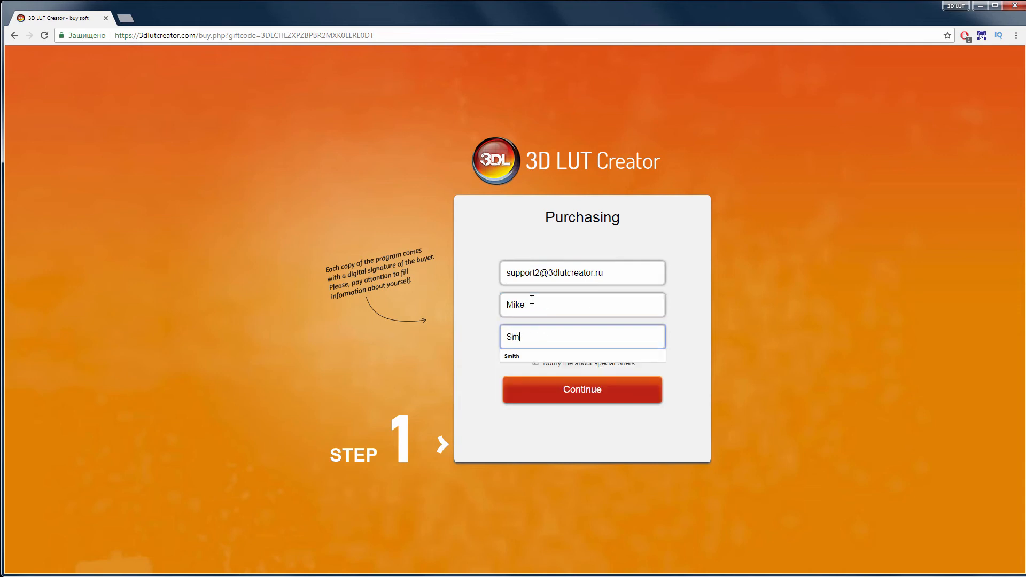
left_click(581, 389)
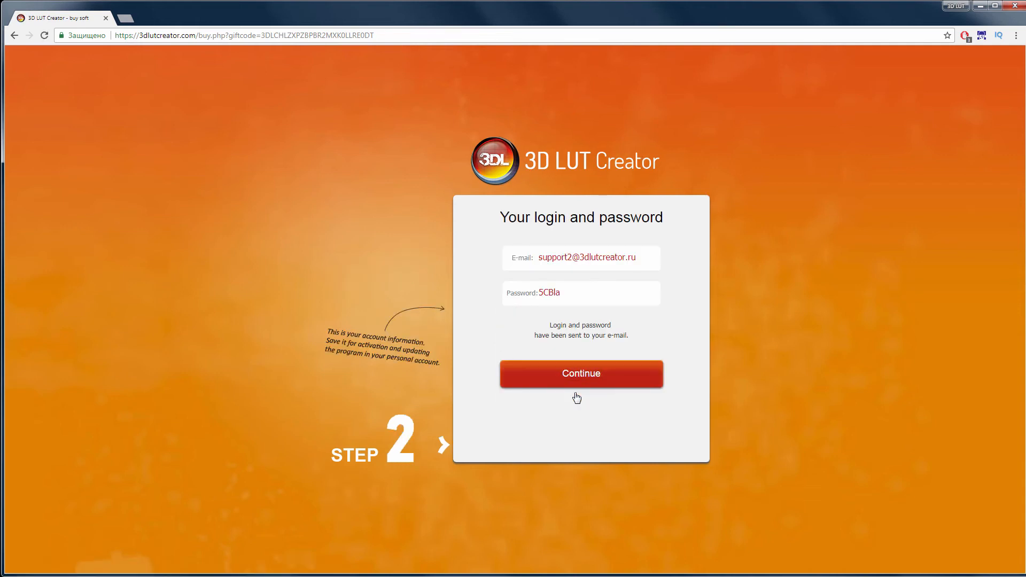
left_click(580, 374)
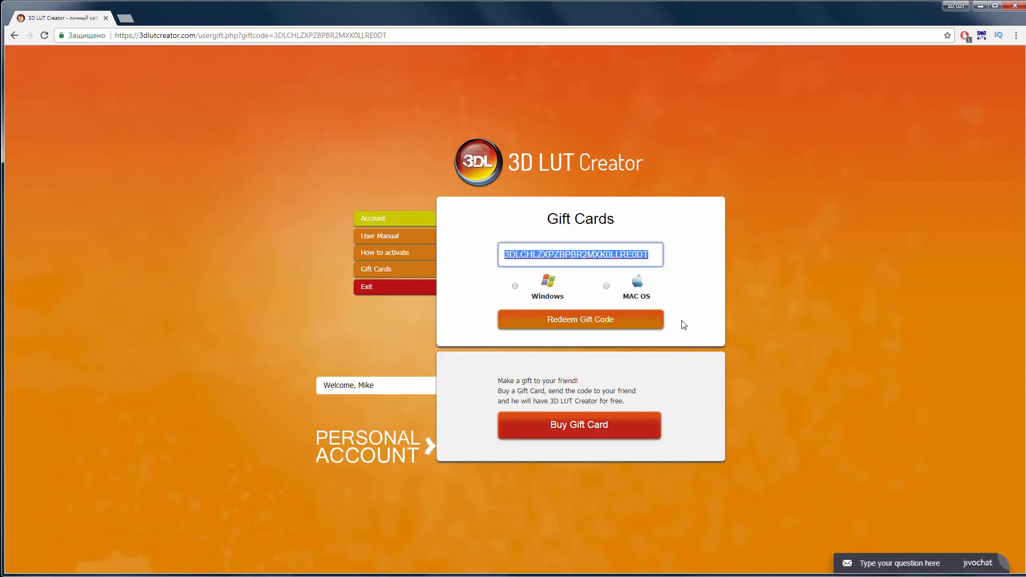
mouse_move(530, 299)
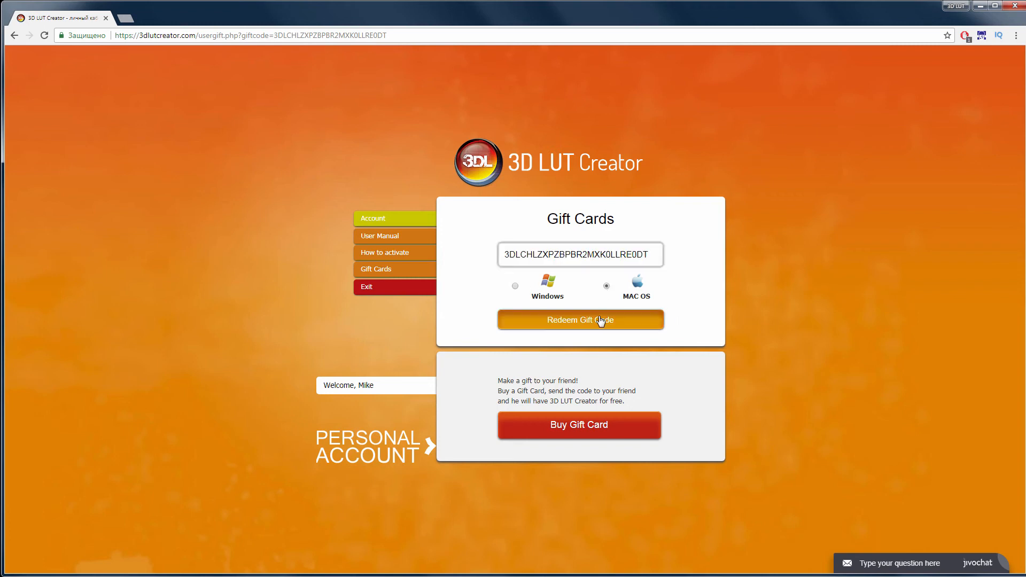
Step: Redeem the gift code for Mac OS, then start the download from the Account page
left_click(579, 320)
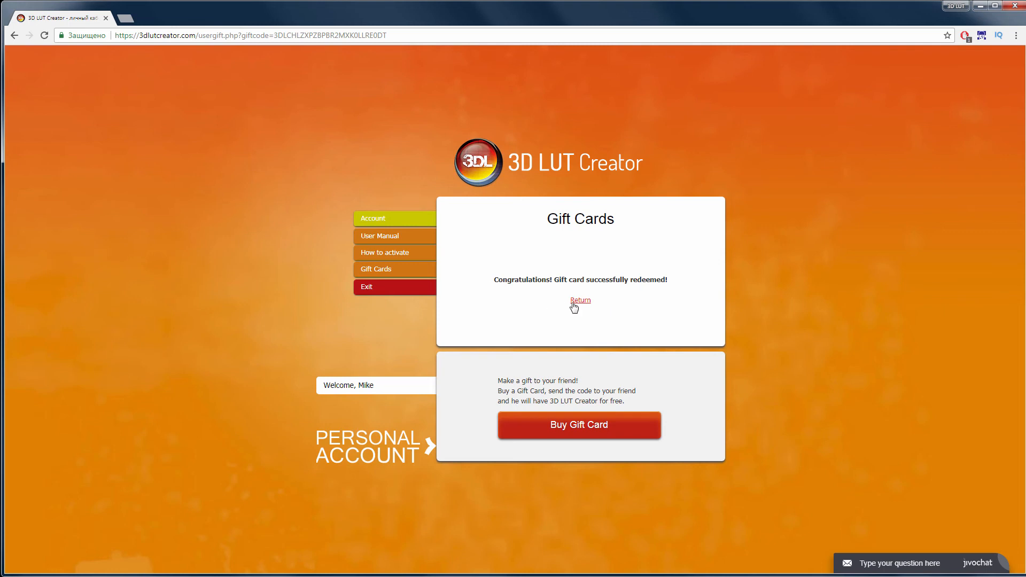
left_click(580, 300)
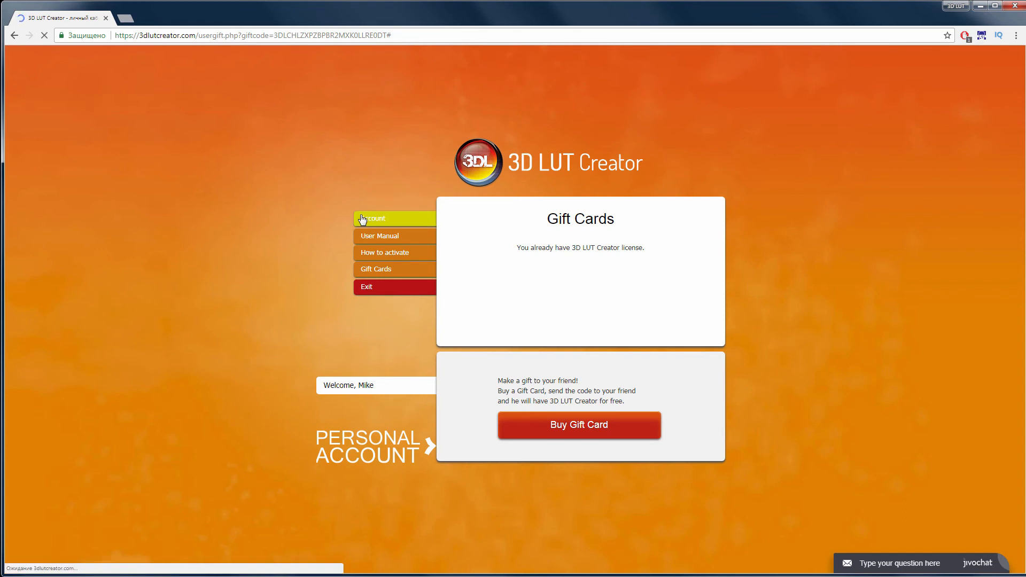
left_click(373, 218)
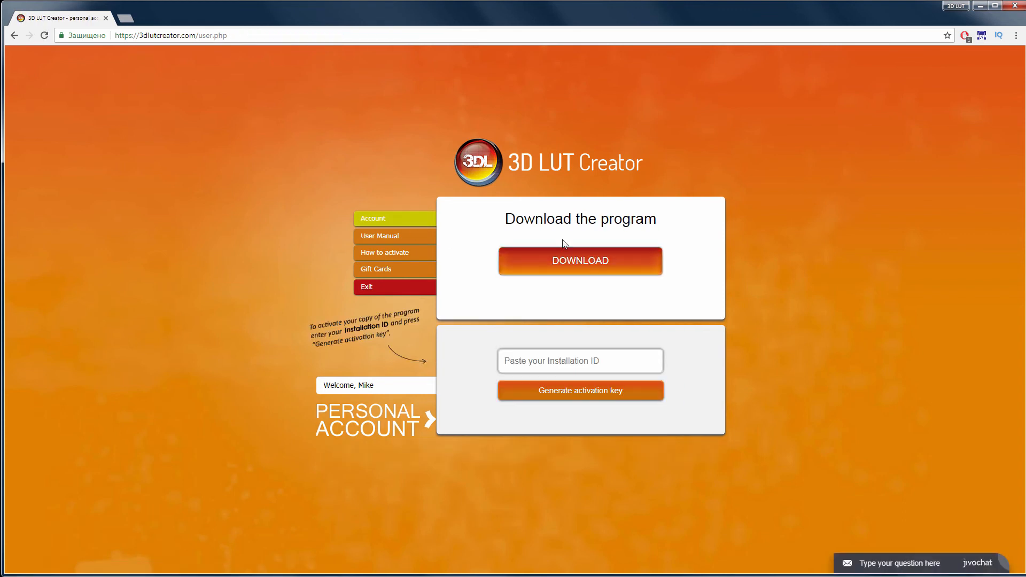
left_click(580, 260)
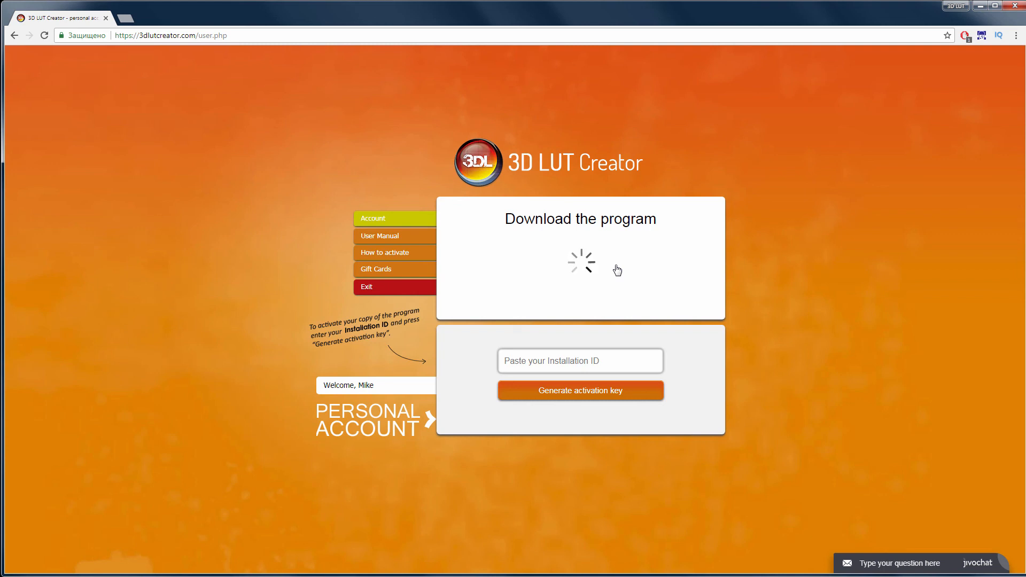